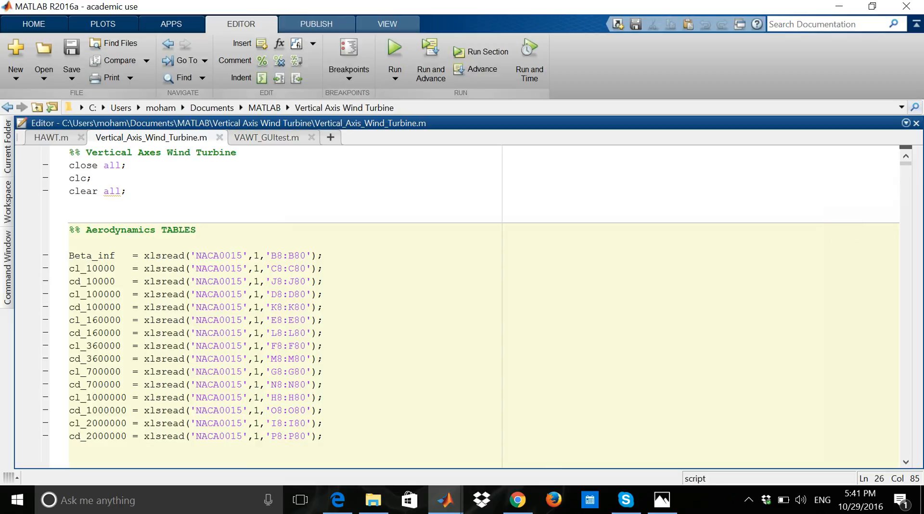
# Run VAWT_GUItest from the Editor to open the empty wind turbine input form.
pyautogui.scroll(-3)
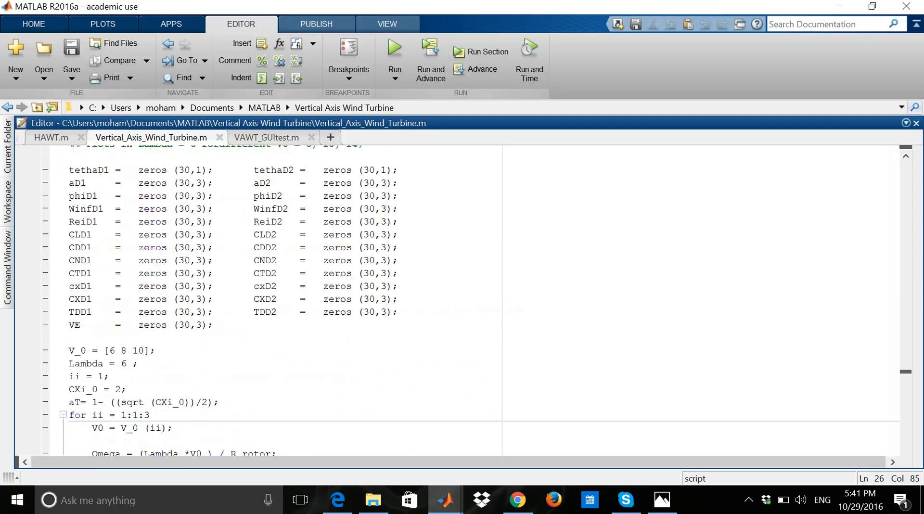
pyautogui.scroll(-3)
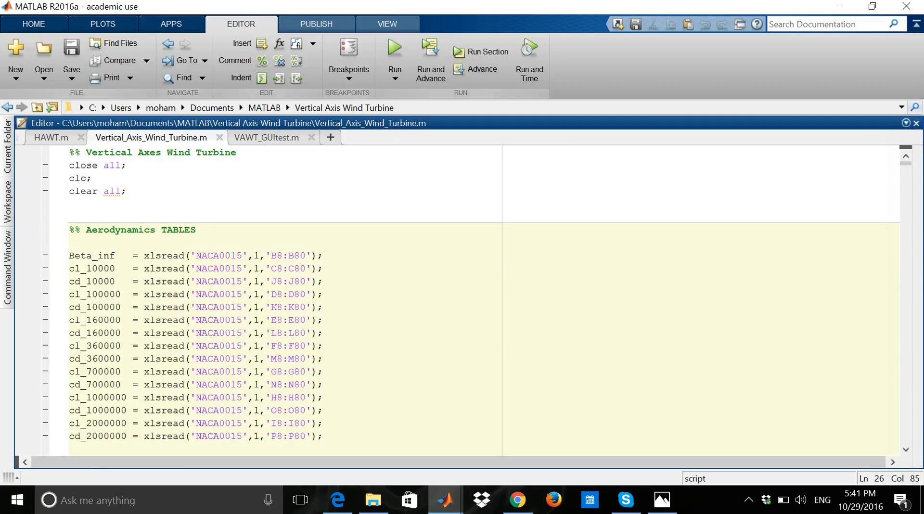
pyautogui.click(267, 138)
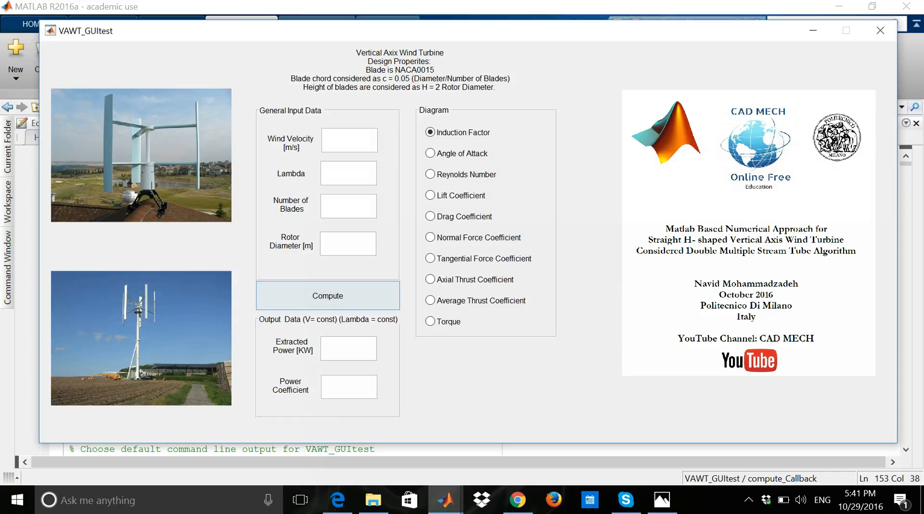
# Enter wind velocity 8 m/s and lambda 6.
pyautogui.click(328, 296)
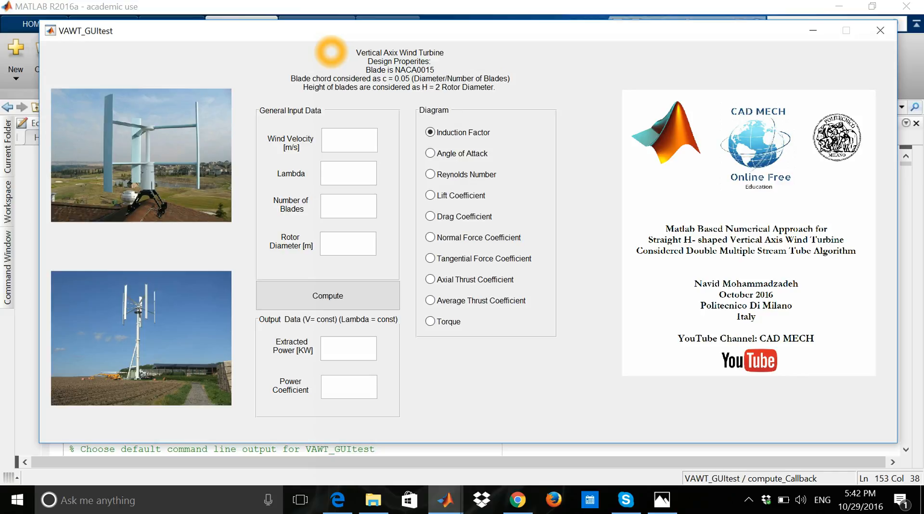
pyautogui.click(349, 140)
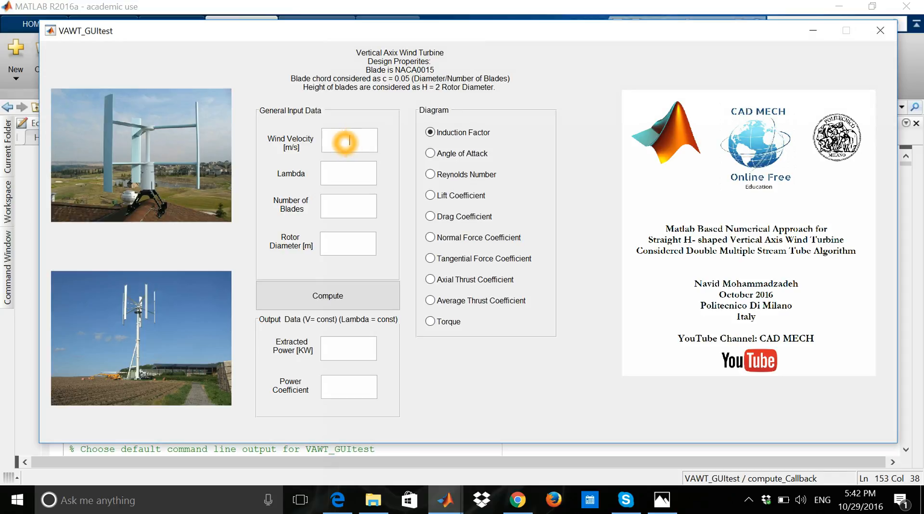
pyautogui.write('8')
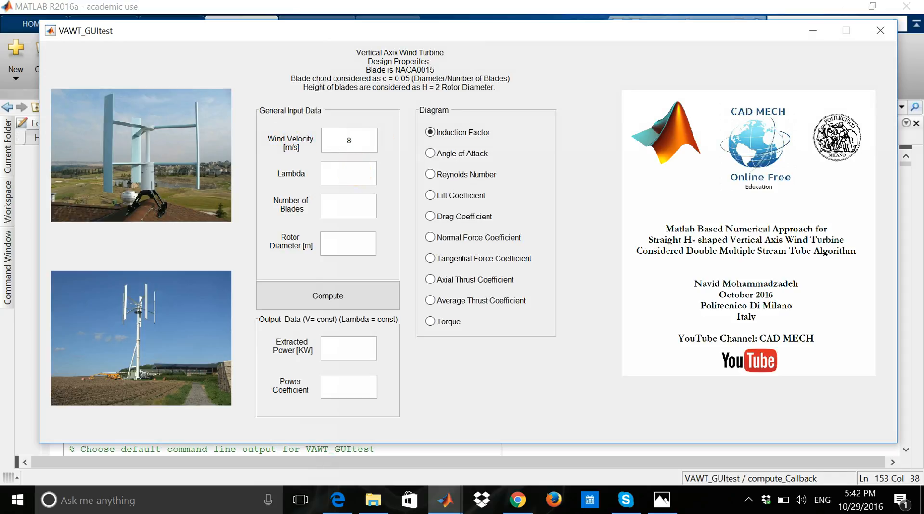
pyautogui.click(349, 173)
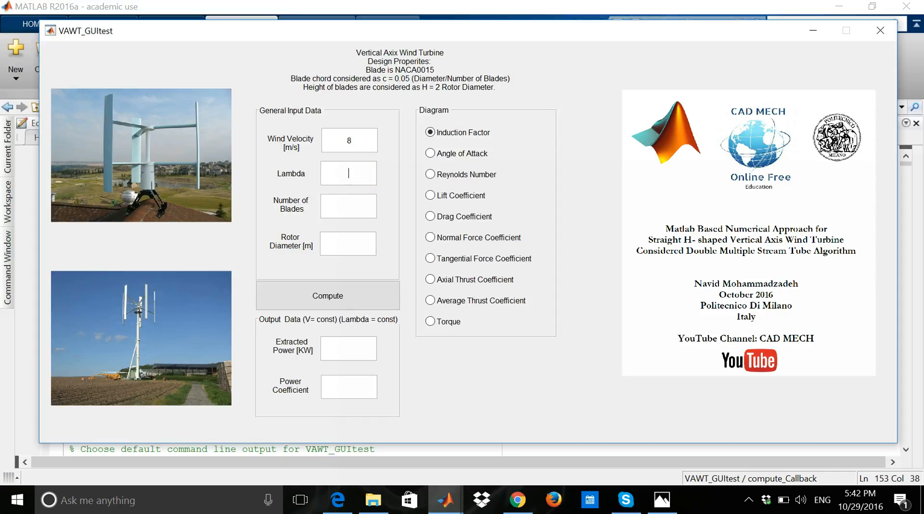
pyautogui.click(349, 173)
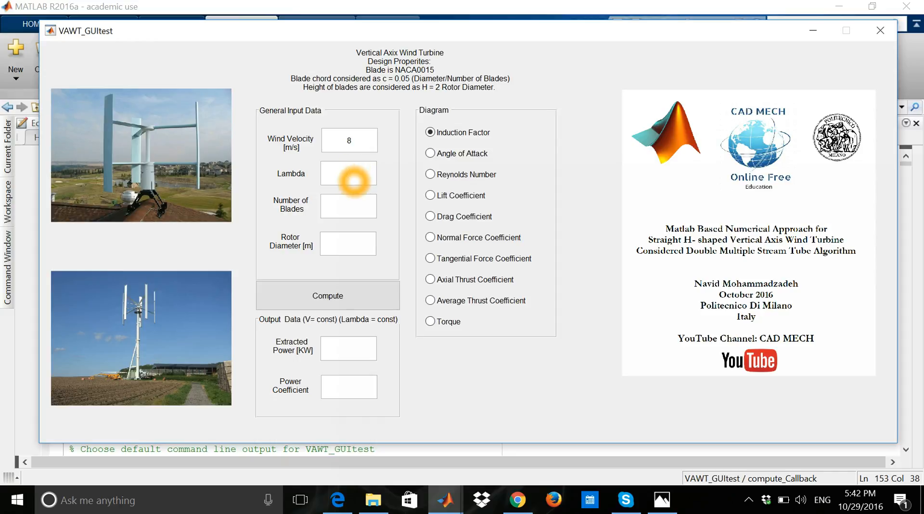
pyautogui.write('6')
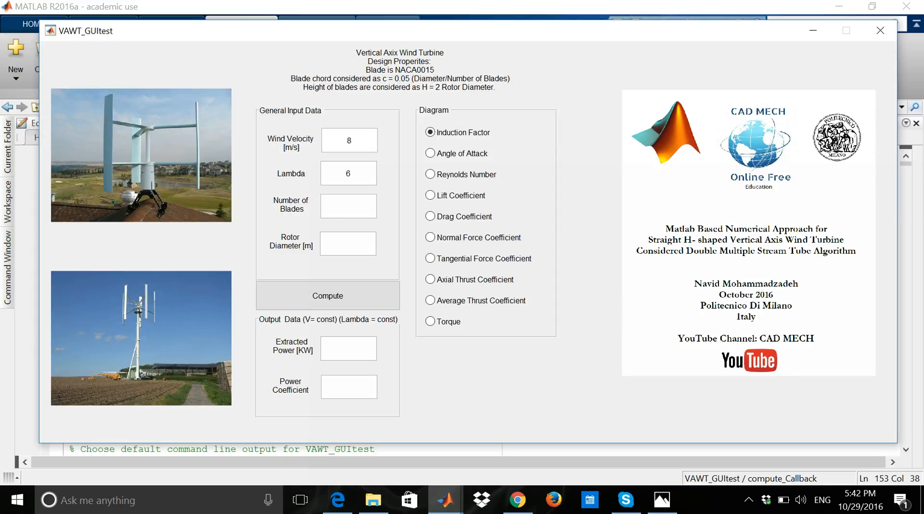
pyautogui.click(348, 173)
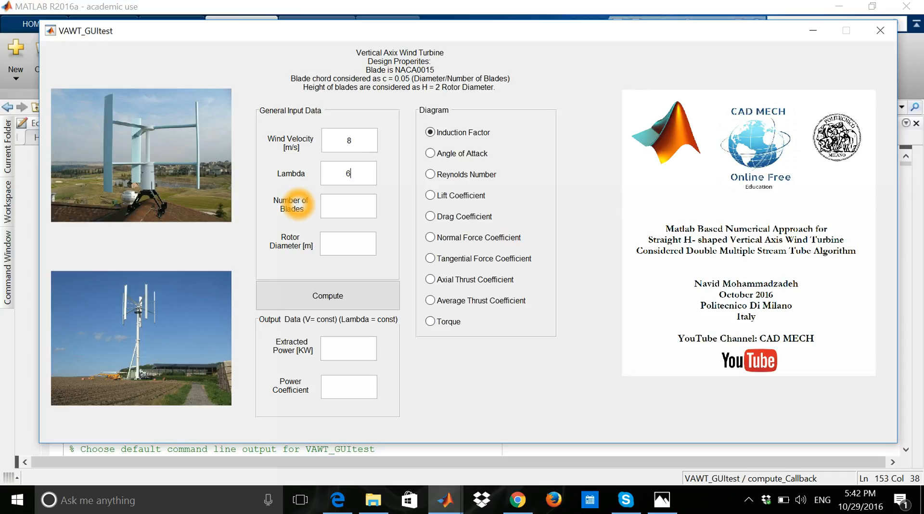
# Enter 2 blades and a 2 m rotor diameter.
pyautogui.click(348, 205)
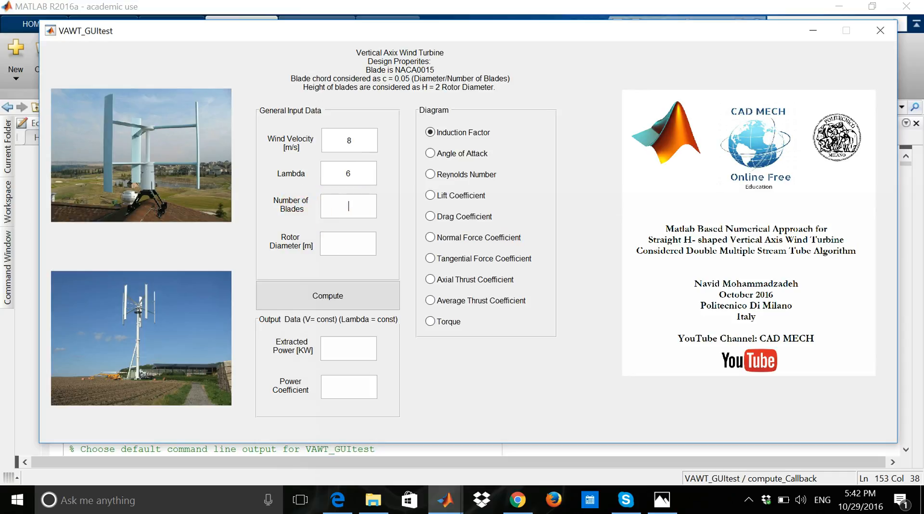
pyautogui.click(311, 225)
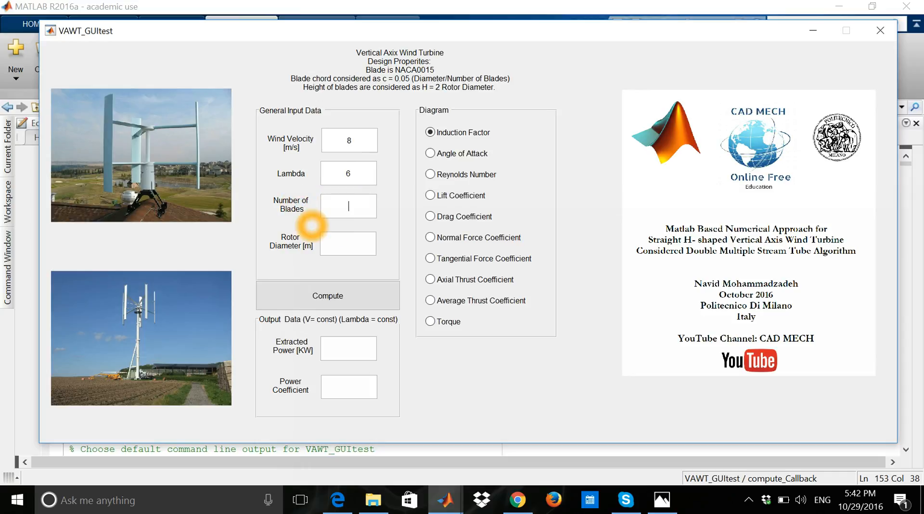
pyautogui.write('2')
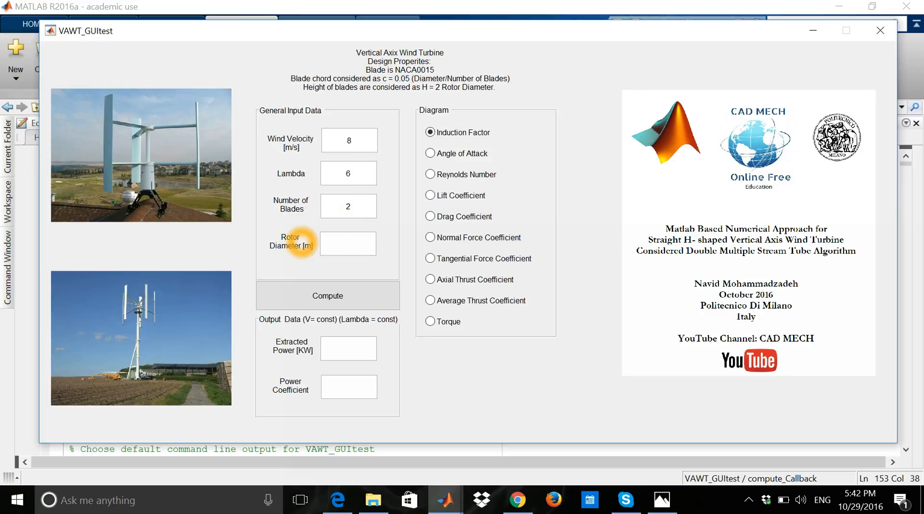
pyautogui.write('2')
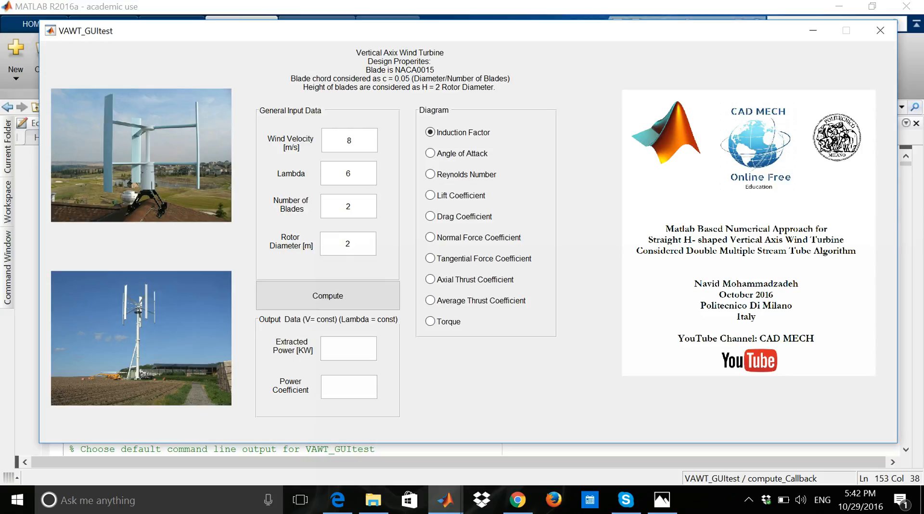
pyautogui.click(353, 295)
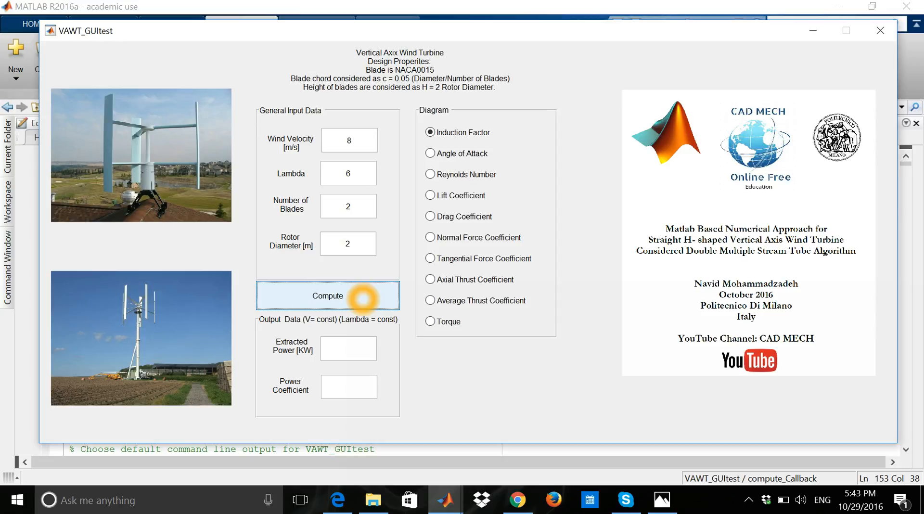
# Compute 905.731 kW power and 0.372893 coefficient, acknowledge success, and plot angle of attack.
pyautogui.click(327, 296)
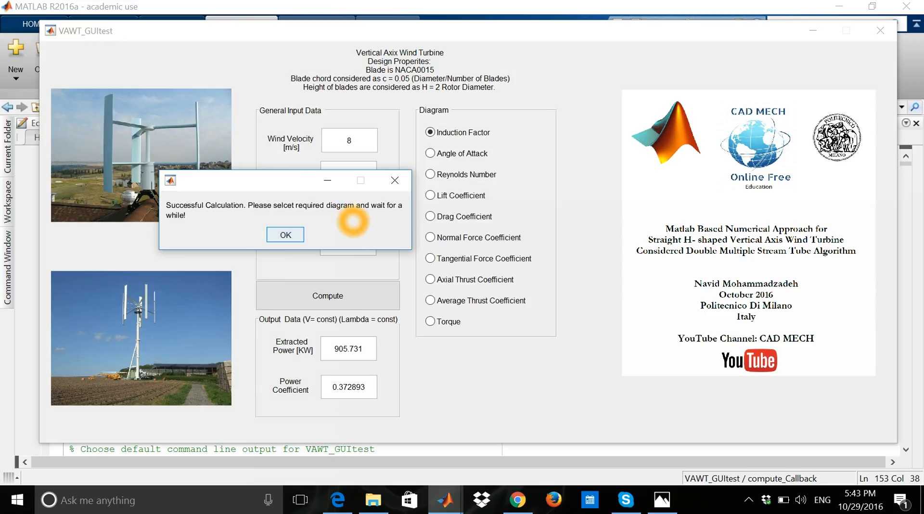
pyautogui.click(285, 235)
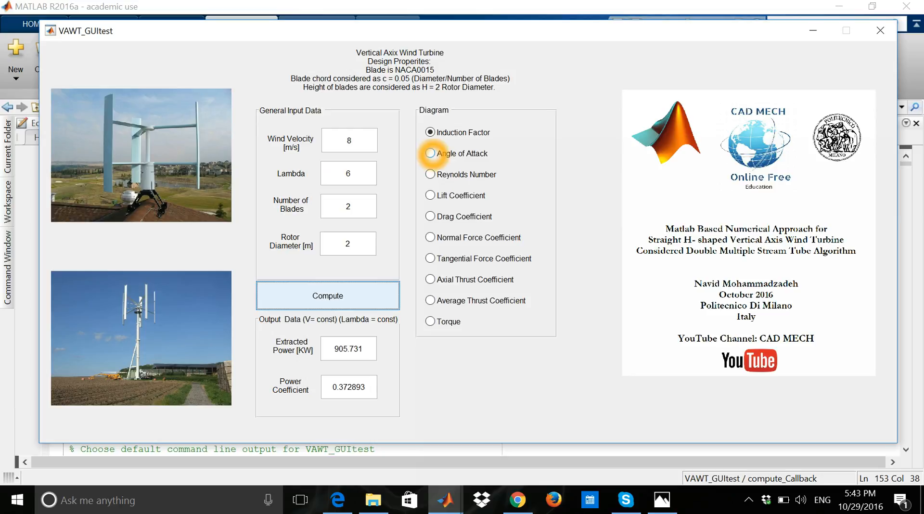
pyautogui.click(430, 154)
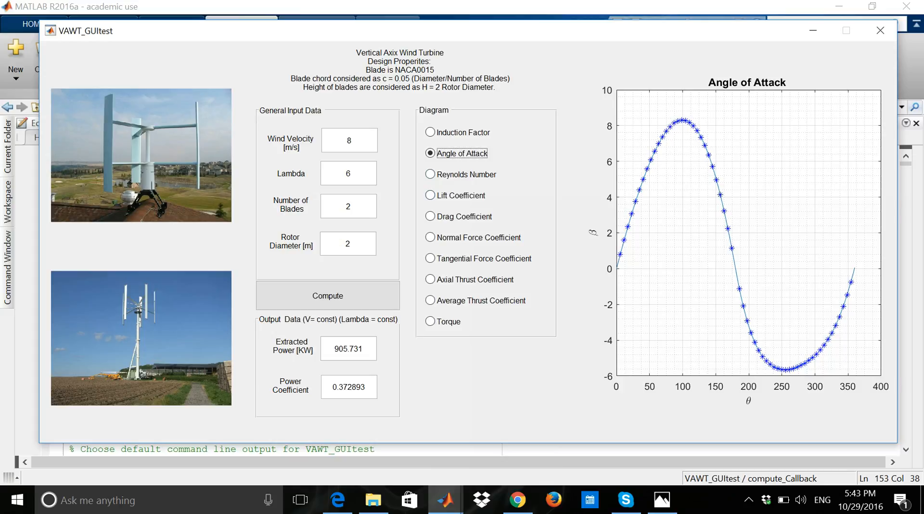
# Plot the Reynolds number and axial thrust coefficient diagrams.
pyautogui.click(429, 175)
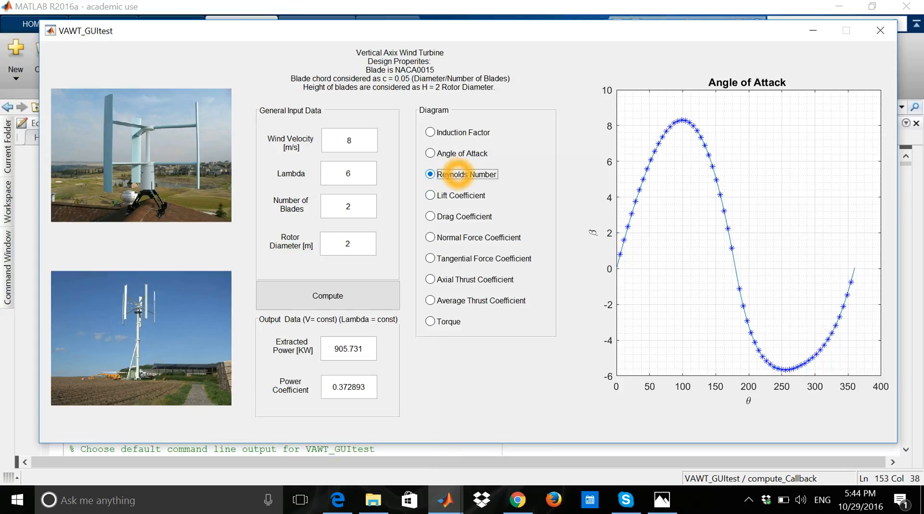
pyautogui.click(430, 175)
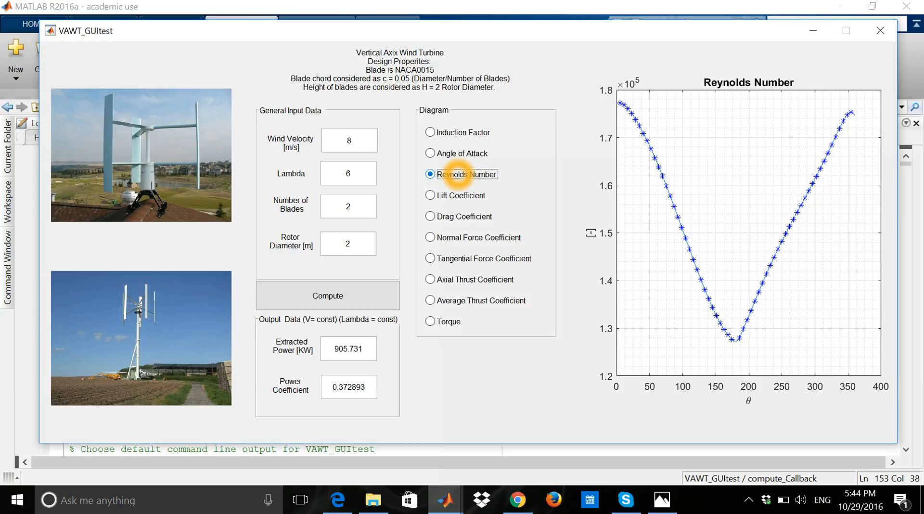
pyautogui.moveTo(476, 280)
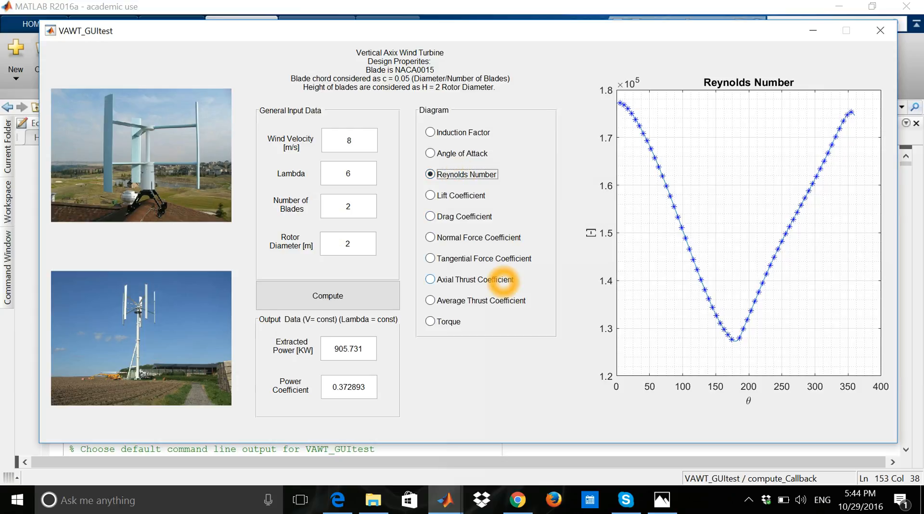
pyautogui.click(430, 279)
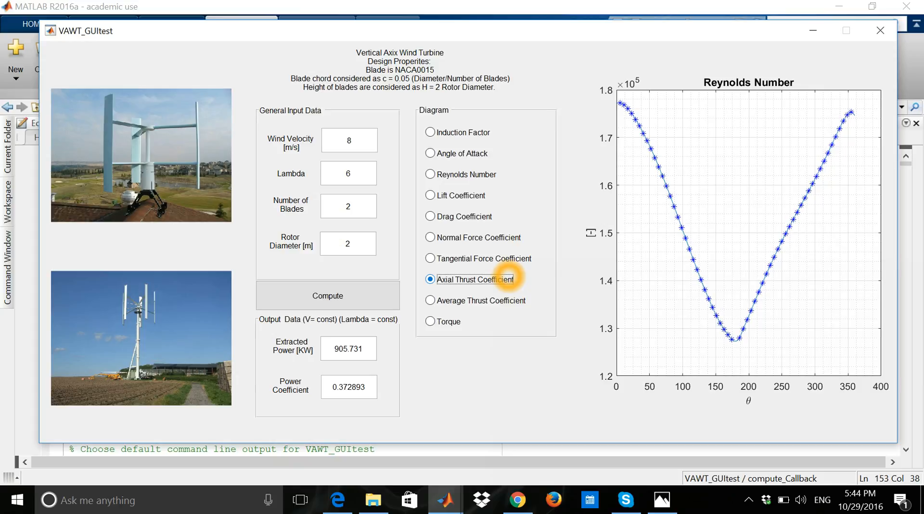
pyautogui.click(430, 279)
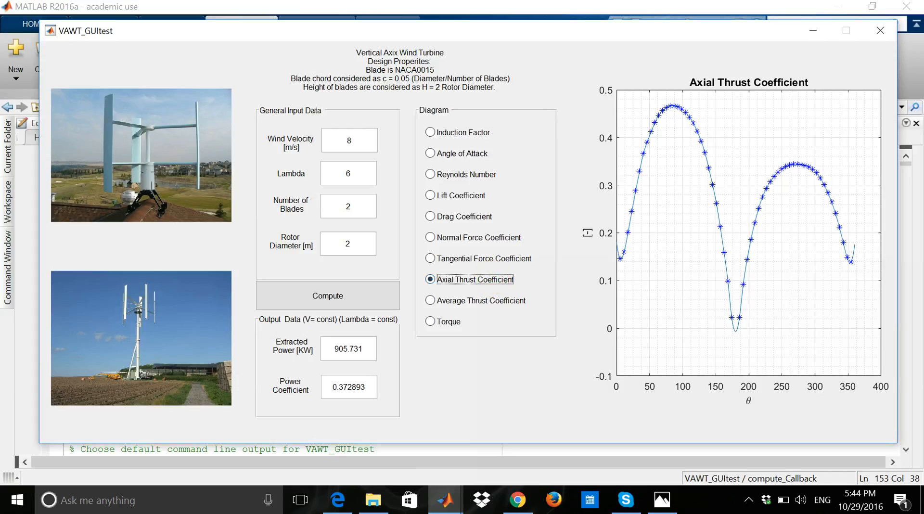
# Plot the torque diagram against blade azimuth angle.
pyautogui.click(430, 322)
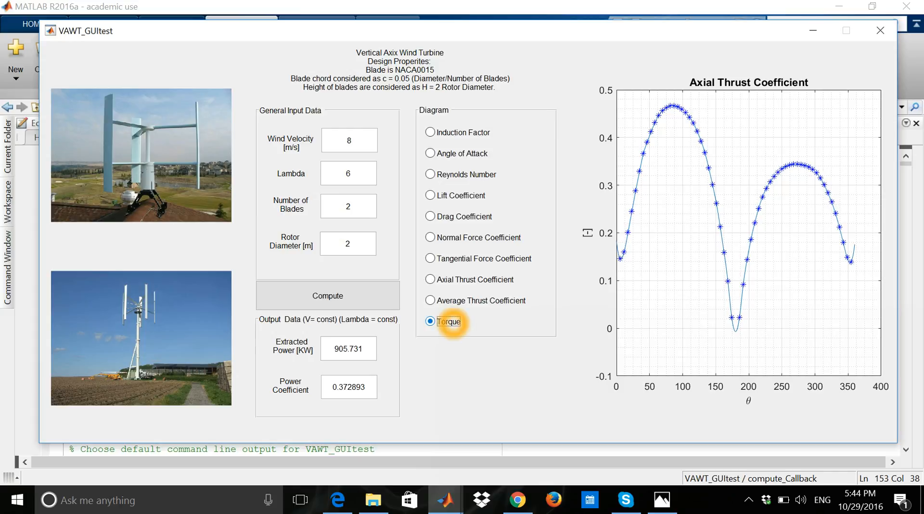
pyautogui.click(429, 322)
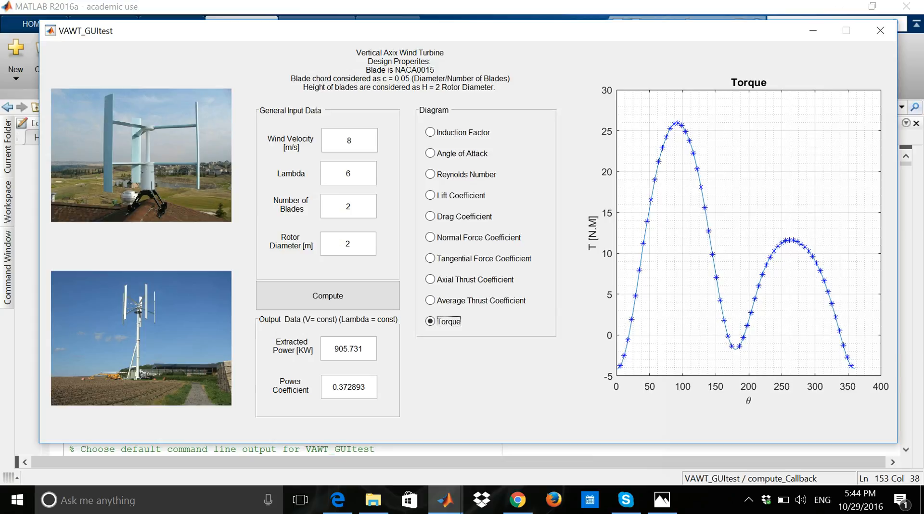
pyautogui.click(751, 356)
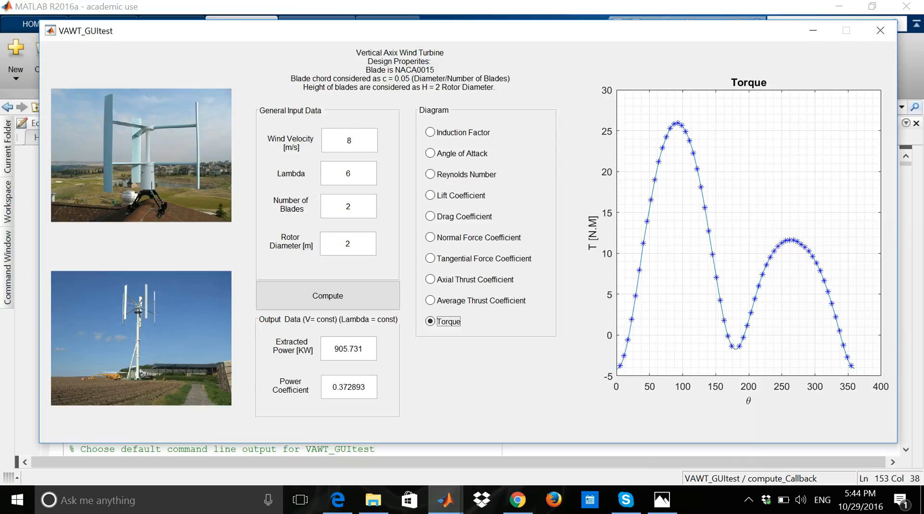
pyautogui.click(773, 260)
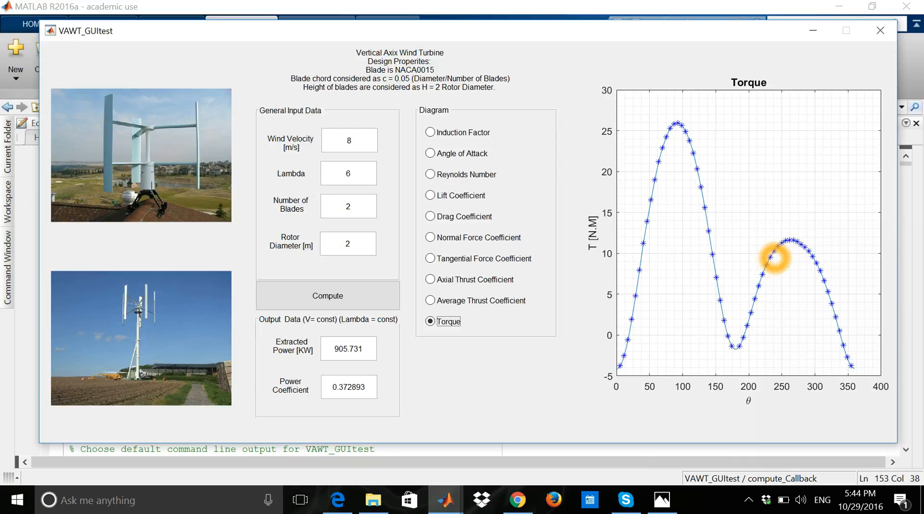
pyautogui.moveTo(776, 223)
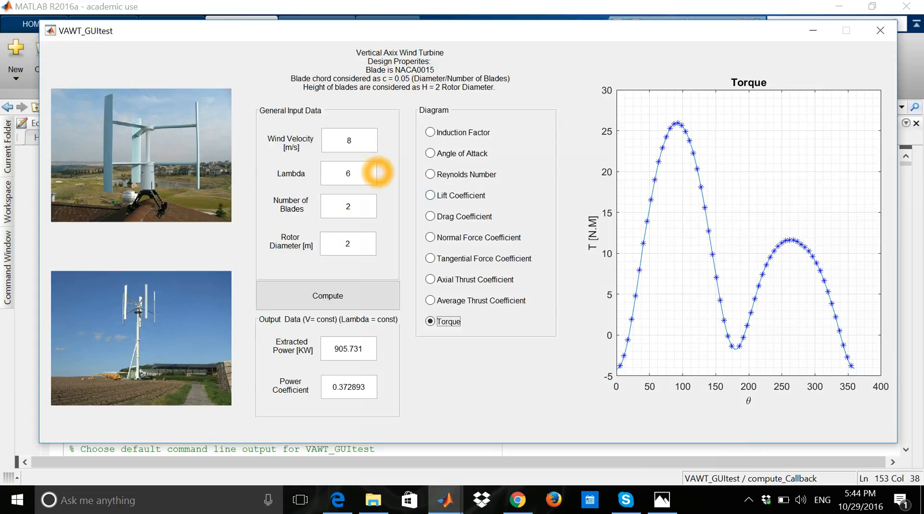
# Change wind velocity to 10, blades to 3, diameter to 4, and recompute 7326.71 kW.
pyautogui.click(349, 140)
pyautogui.write('1')
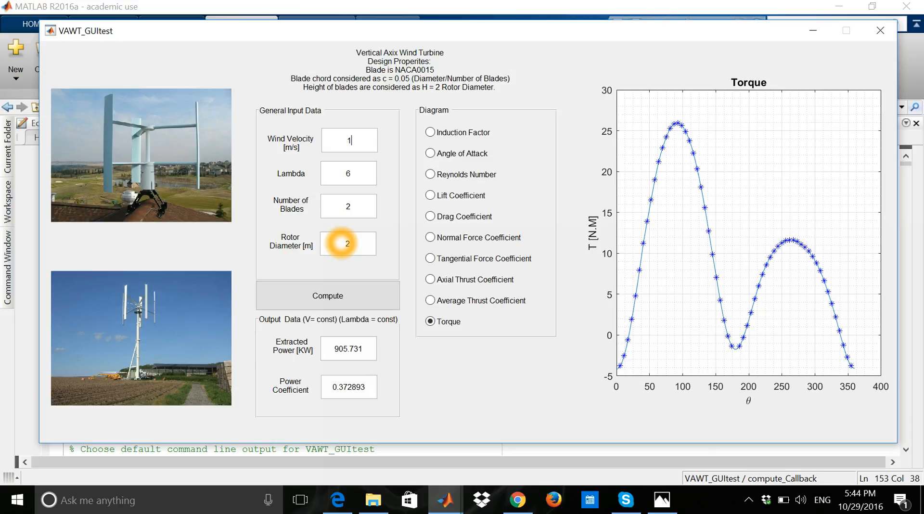
pyautogui.write('0')
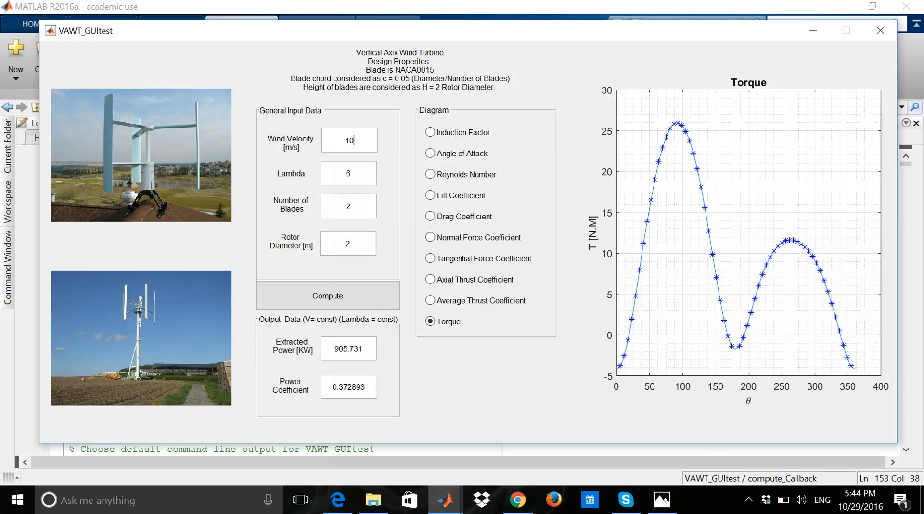
pyautogui.write('3')
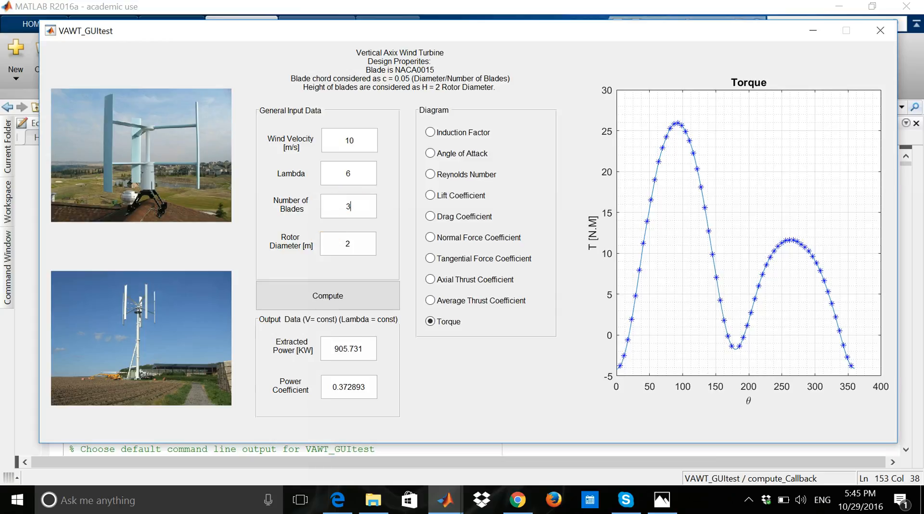
pyautogui.click(328, 295)
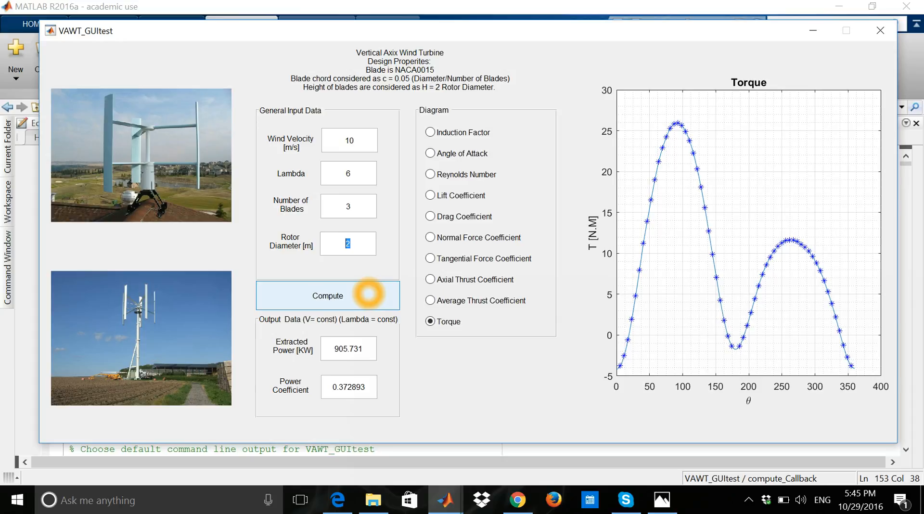
pyautogui.write('4')
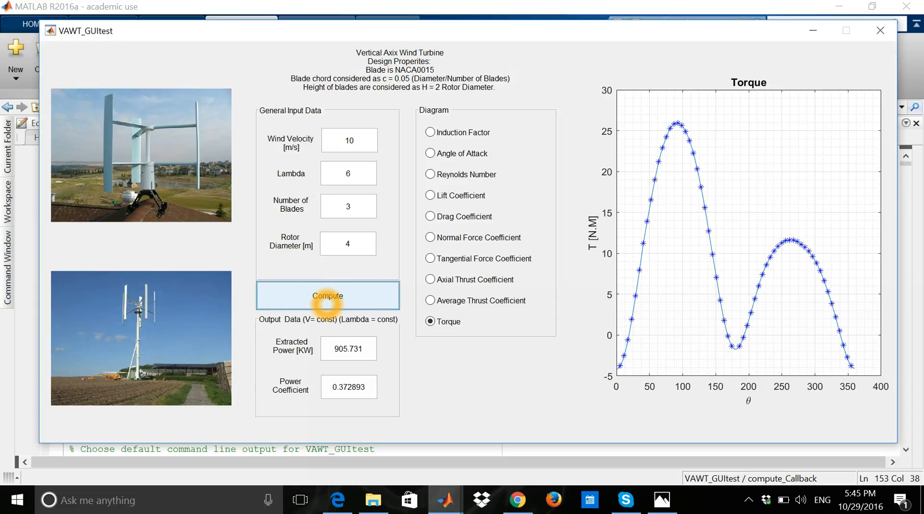
pyautogui.click(328, 295)
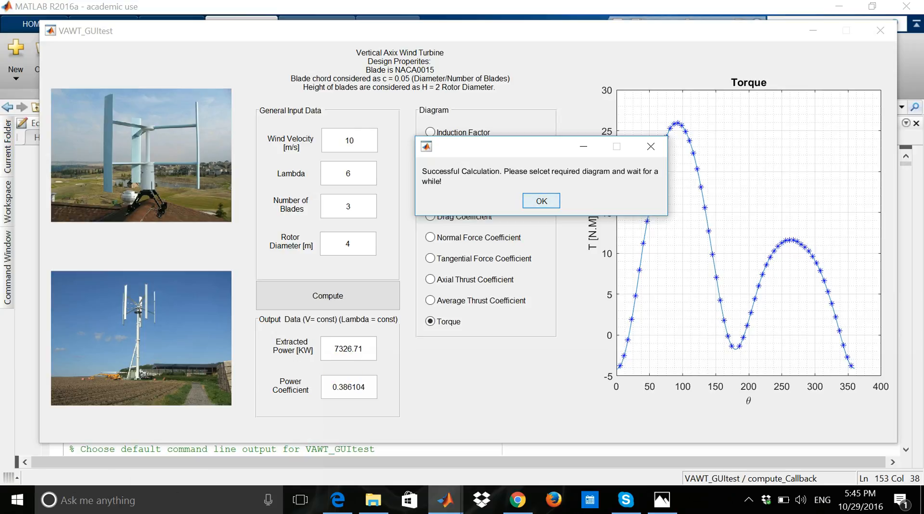
pyautogui.click(541, 201)
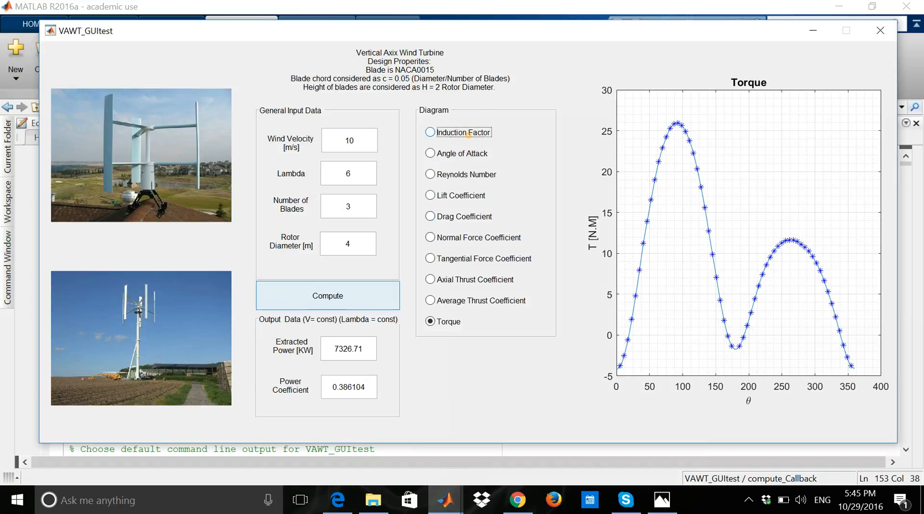
# Plot the induction factor diagram and set the number of blades to 5.
pyautogui.click(429, 133)
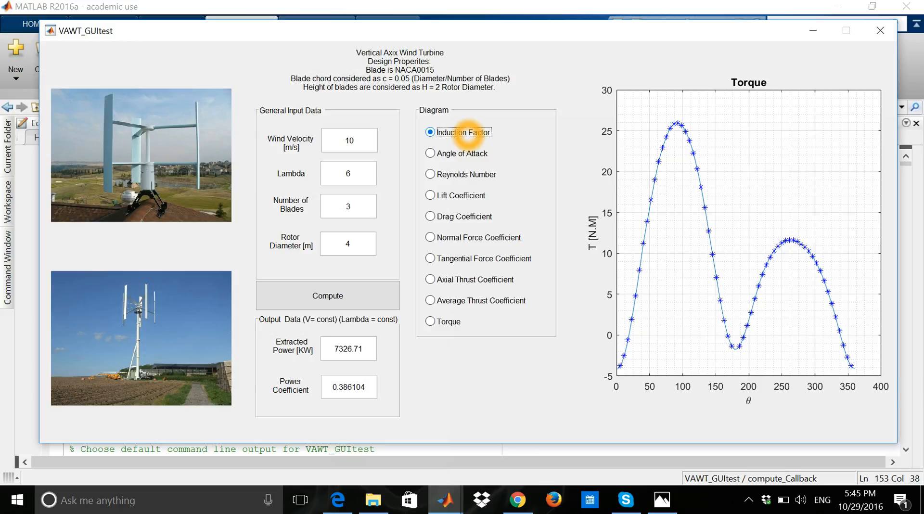
pyautogui.click(430, 132)
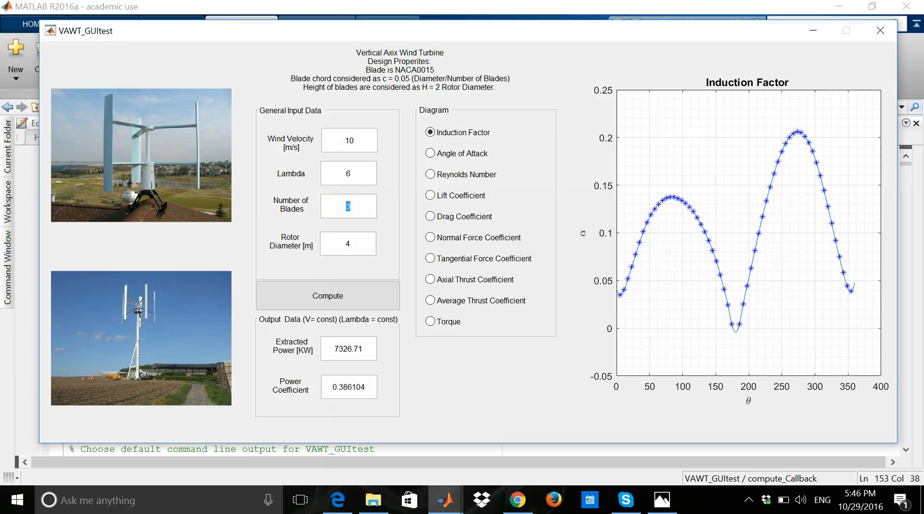
pyautogui.click(327, 295)
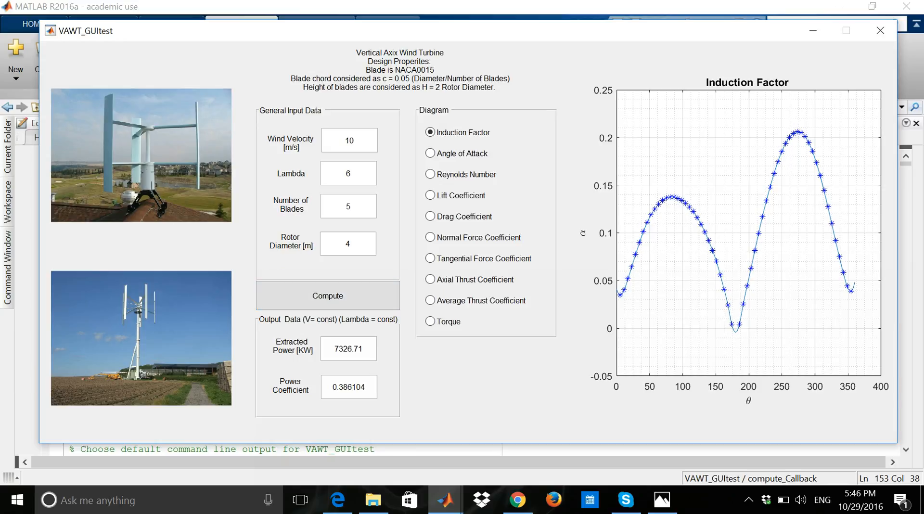
# Set wind velocity to 7 and recompute, yielding 2721.41 kW and 0.418115 coefficient.
pyautogui.click(349, 140)
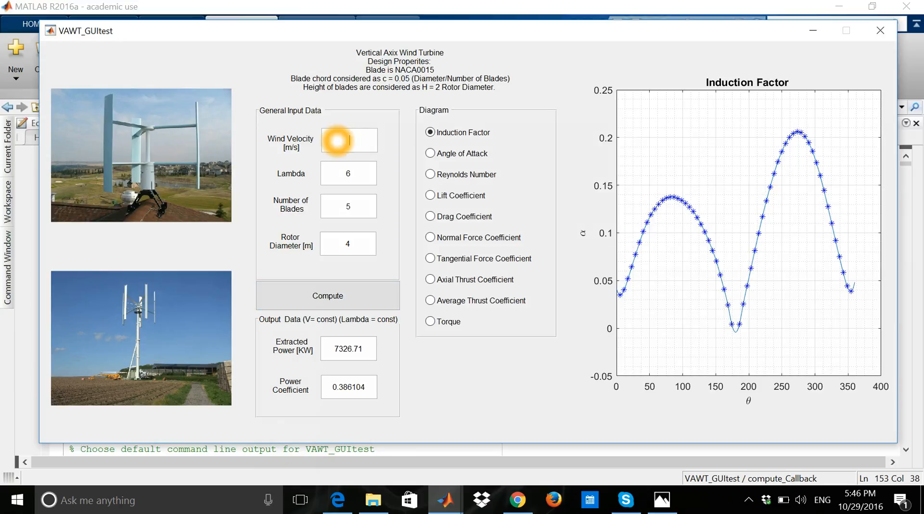
pyautogui.write('7')
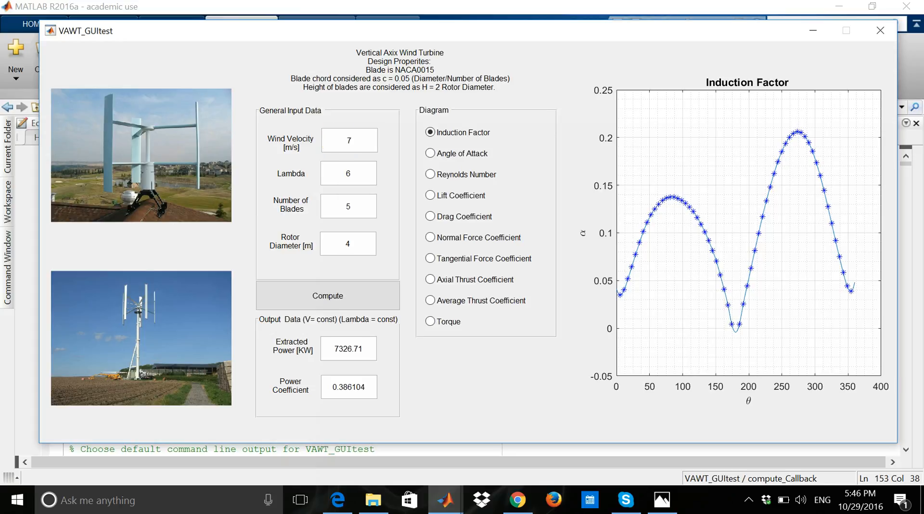
pyautogui.click(328, 296)
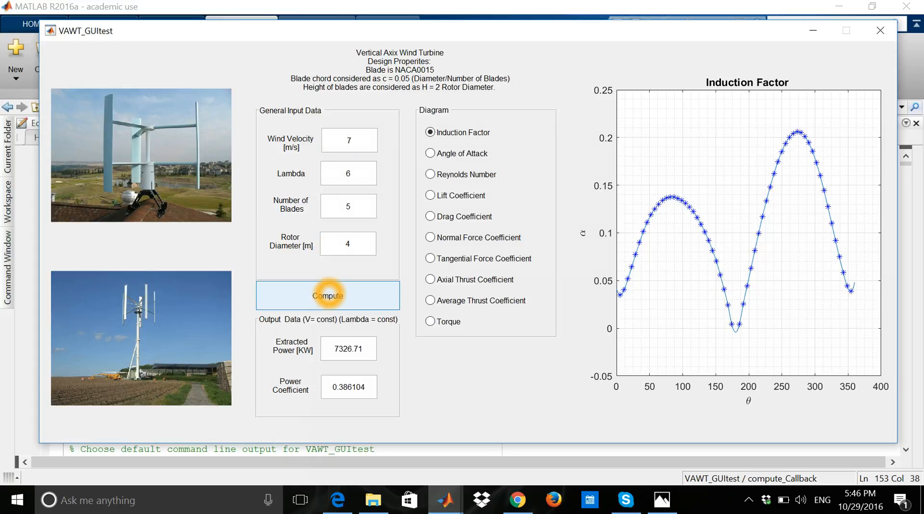
pyautogui.click(328, 295)
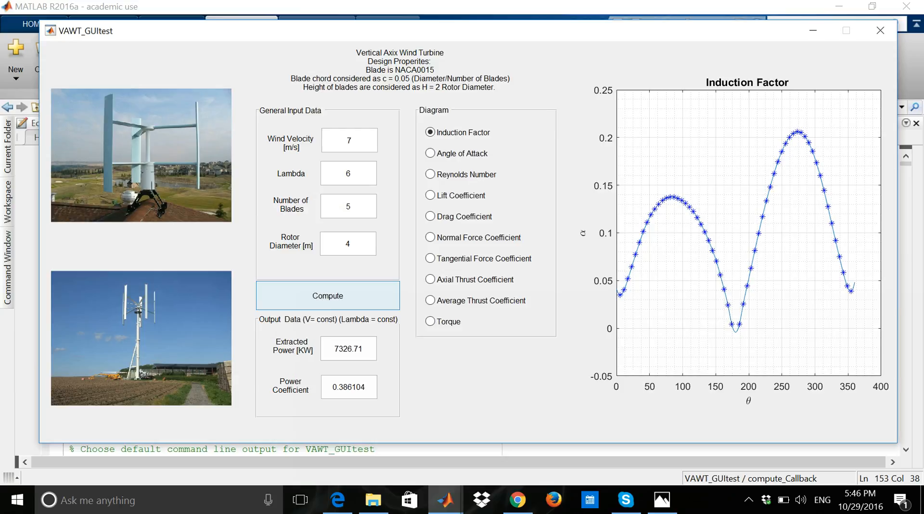
pyautogui.click(316, 296)
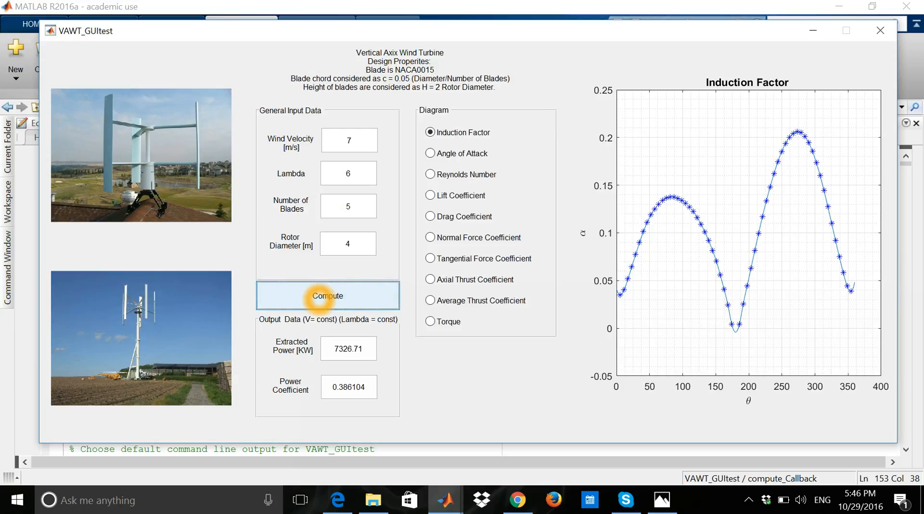
pyautogui.click(327, 295)
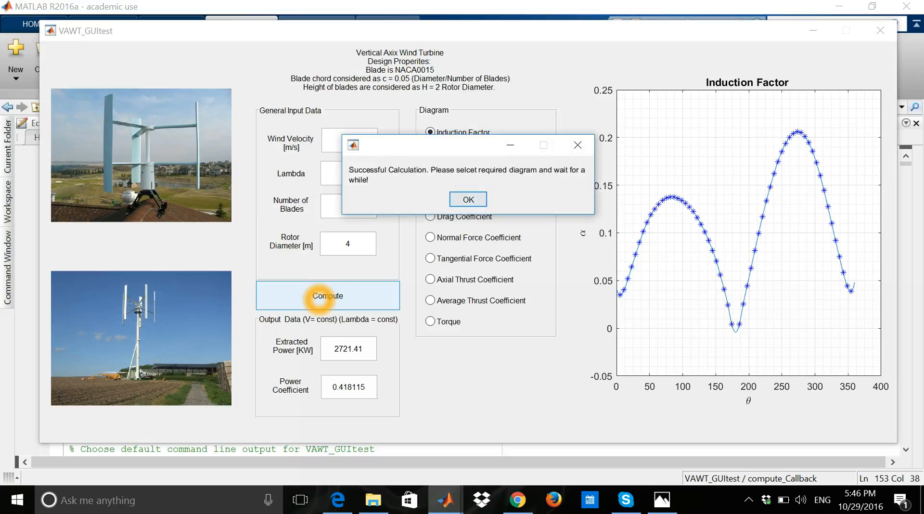
pyautogui.click(468, 199)
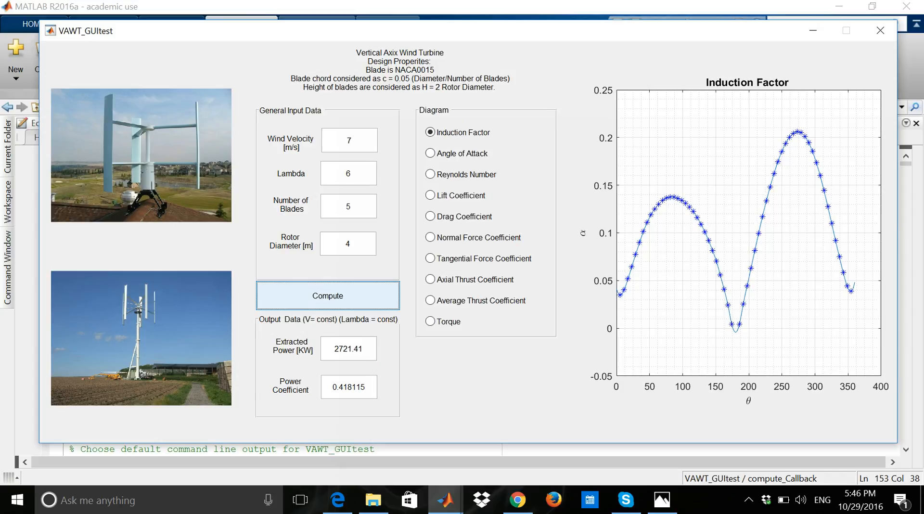
# Plot the lift coefficient diagram for the 7 m/s, 5-blade turbine.
pyautogui.click(429, 195)
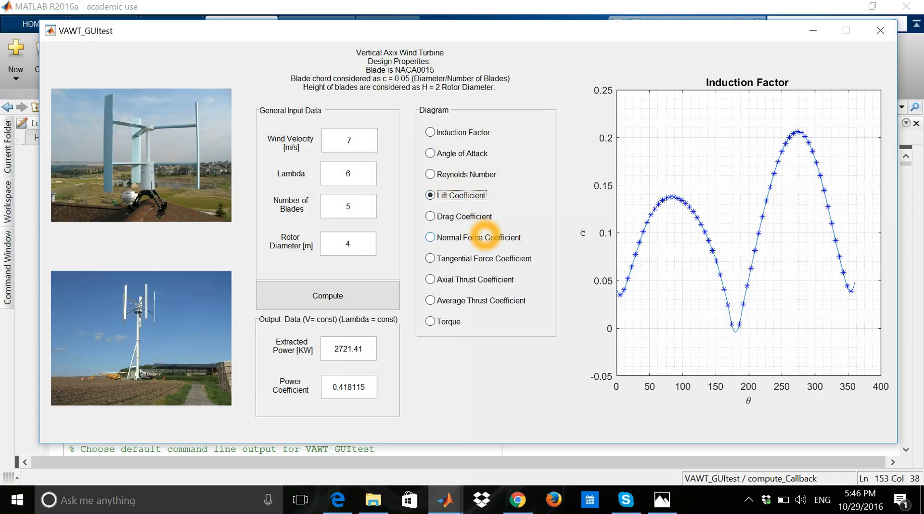
pyautogui.click(430, 195)
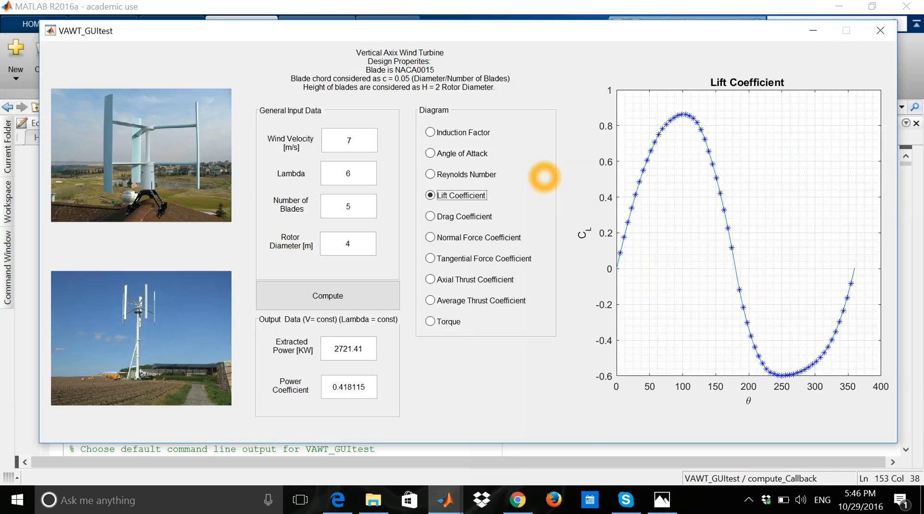